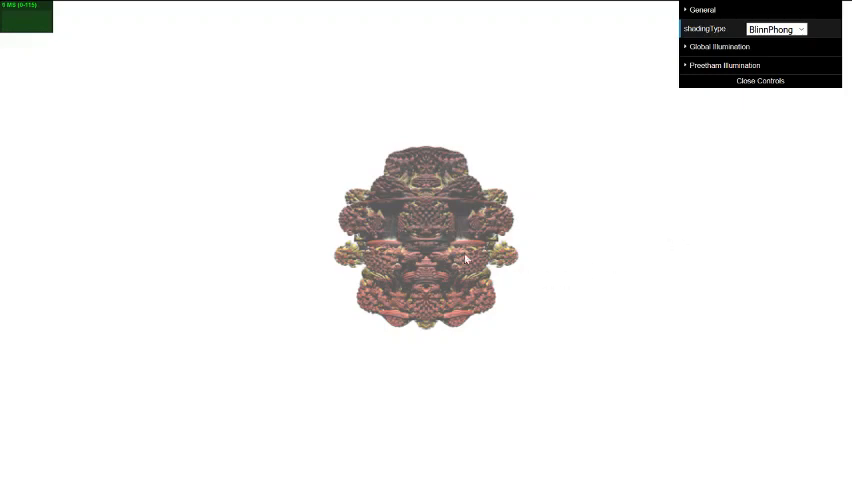
mouse_move(656, 240)
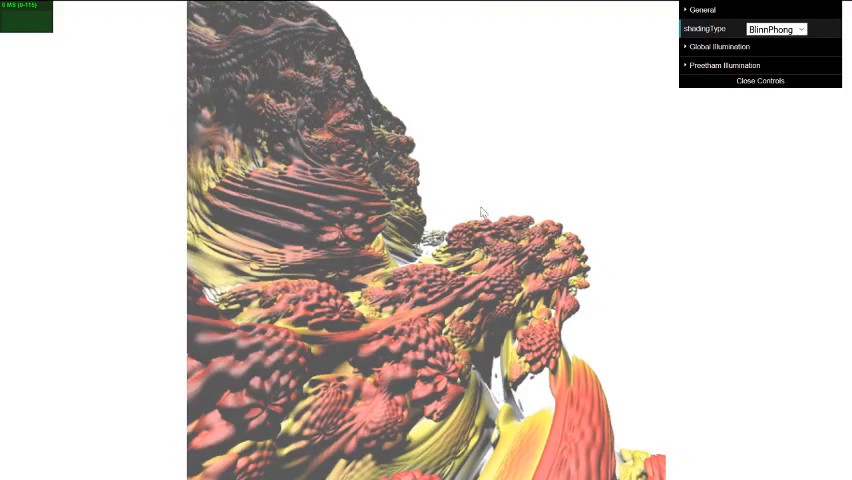
mouse_move(644, 280)
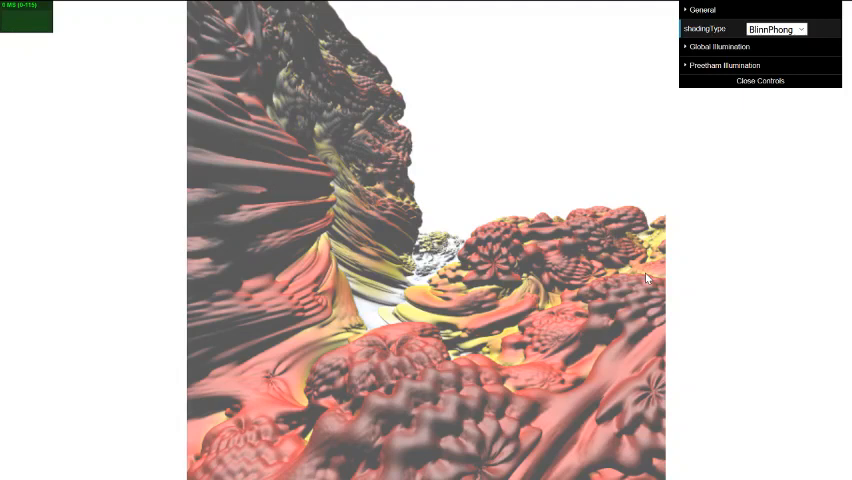
mouse_move(380, 396)
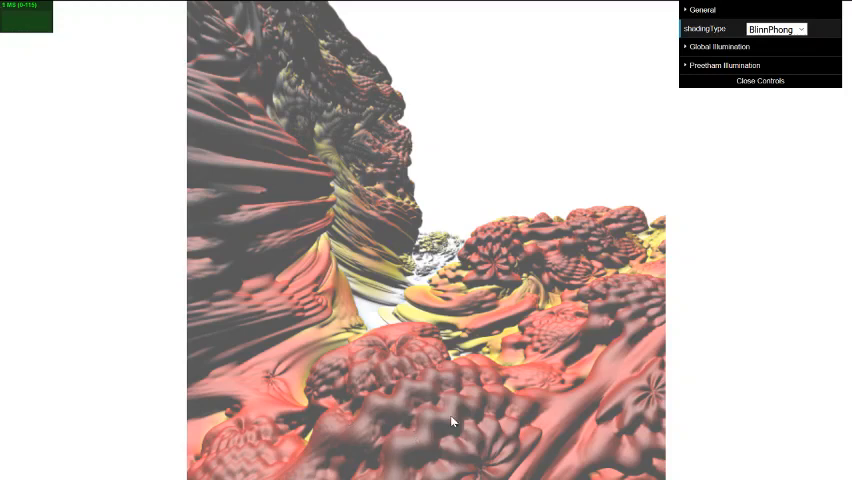
mouse_move(420, 426)
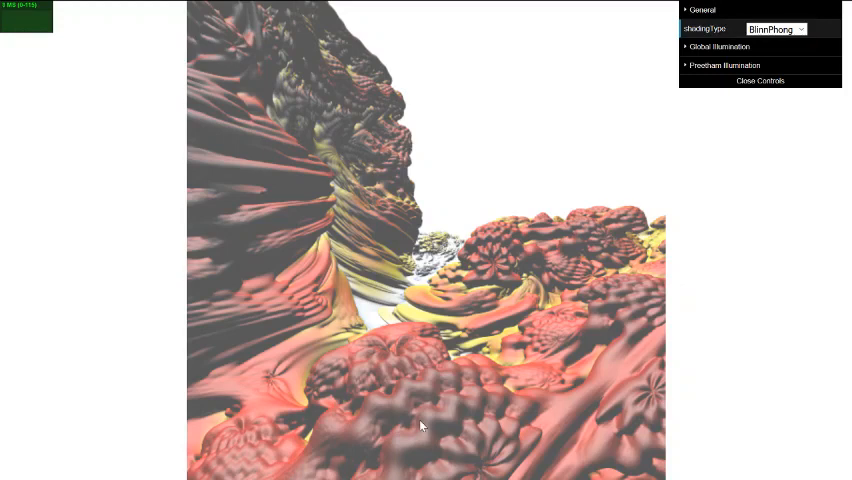
mouse_move(456, 416)
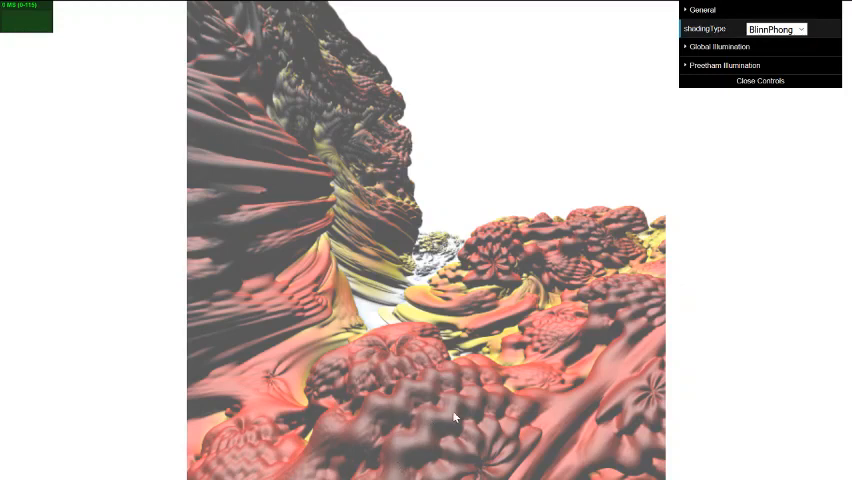
mouse_move(420, 296)
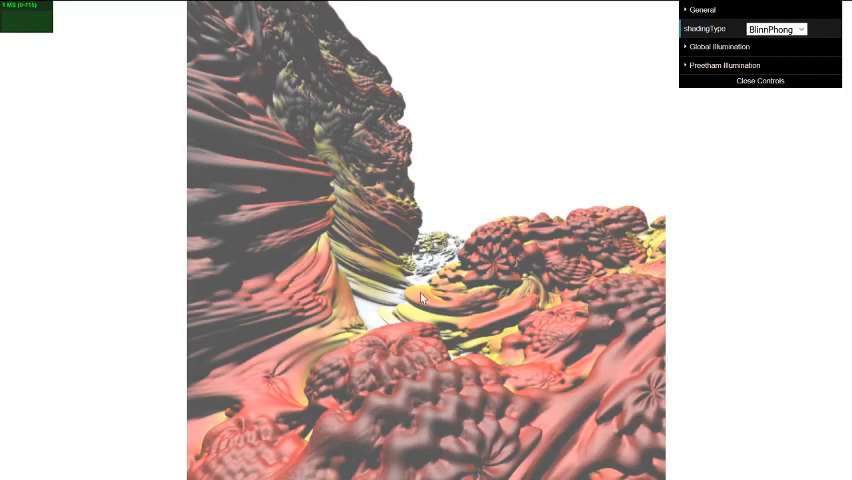
mouse_move(438, 252)
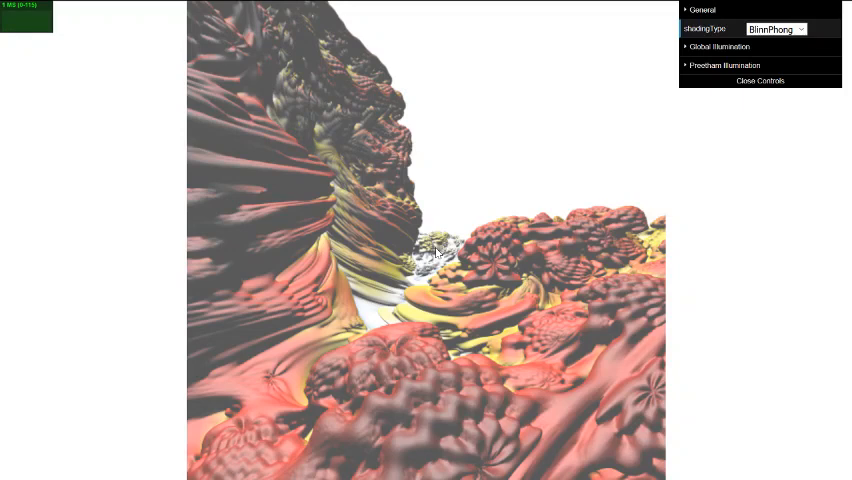
mouse_move(420, 210)
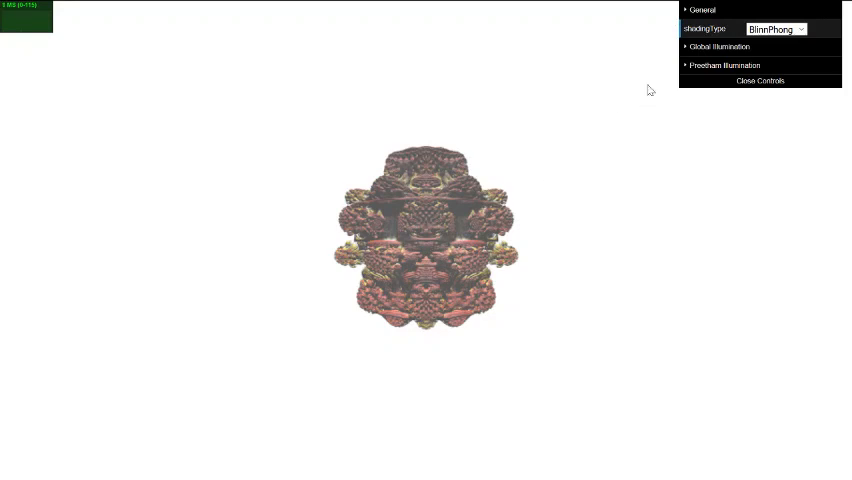
Expand Freeform Illumination and set shadingType to Global for global illumination rendering
click(724, 64)
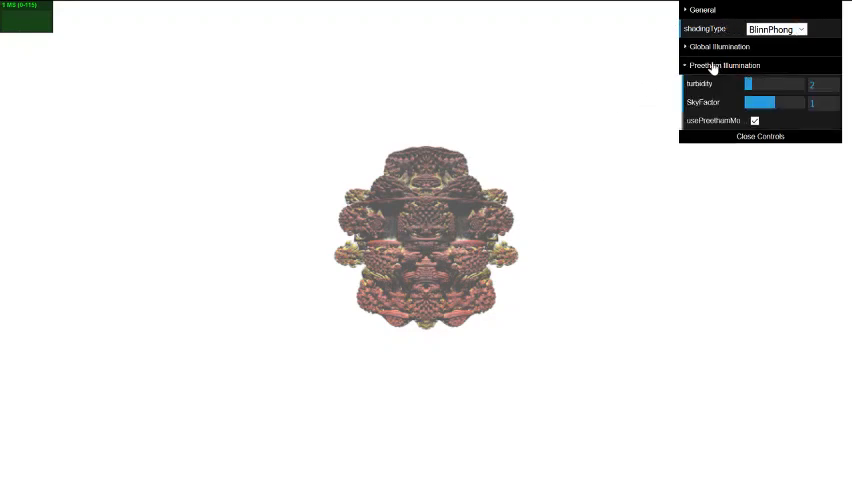
click(756, 120)
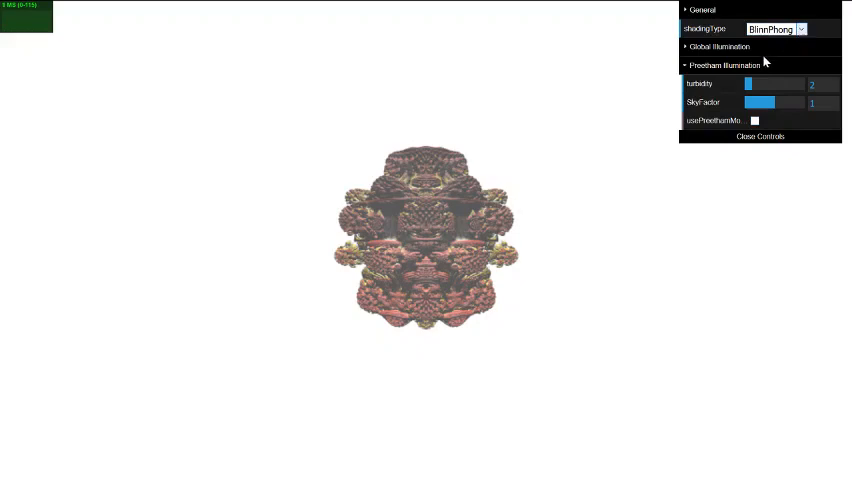
click(778, 28)
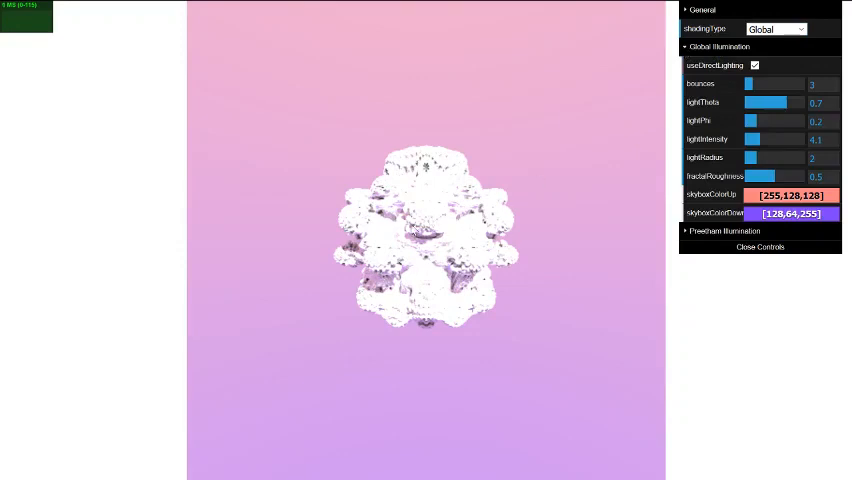
mouse_move(636, 172)
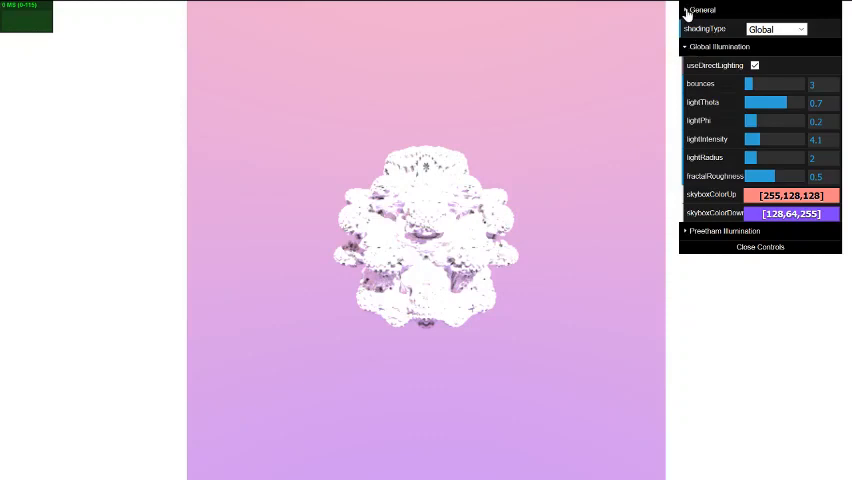
Toggle the General folder, then uncheck useDirectLighting to reveal the detailed purple fractal surfaces
click(700, 10)
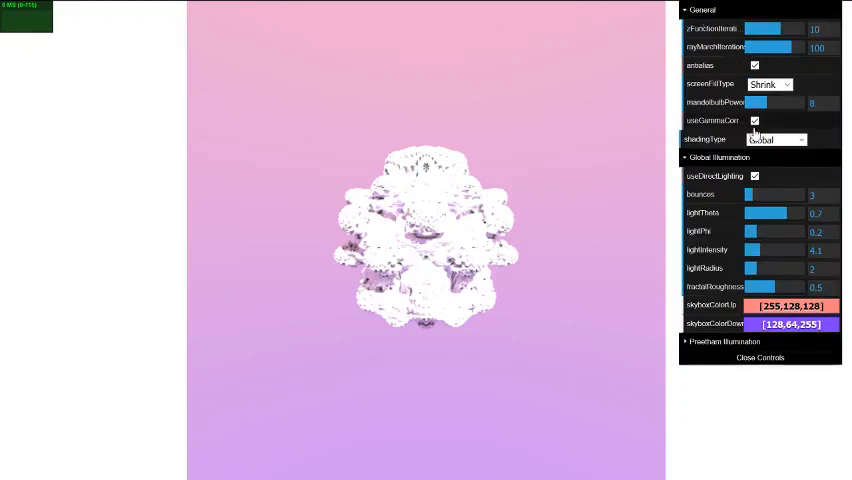
click(756, 120)
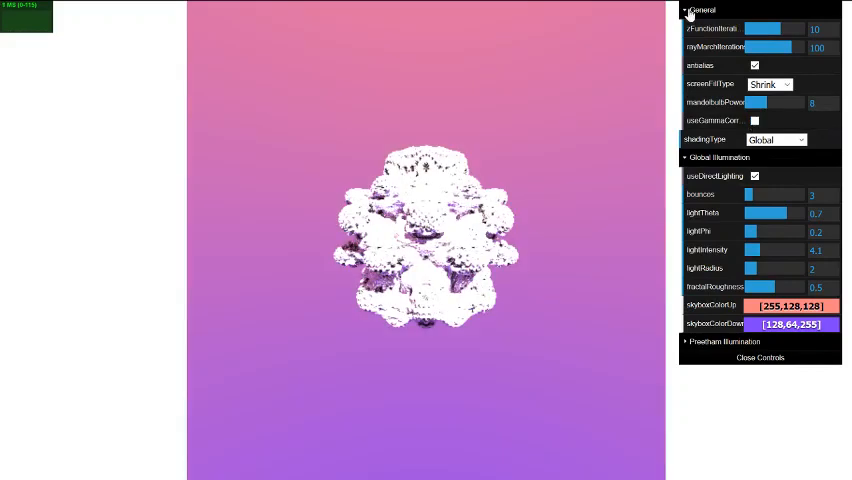
click(686, 10)
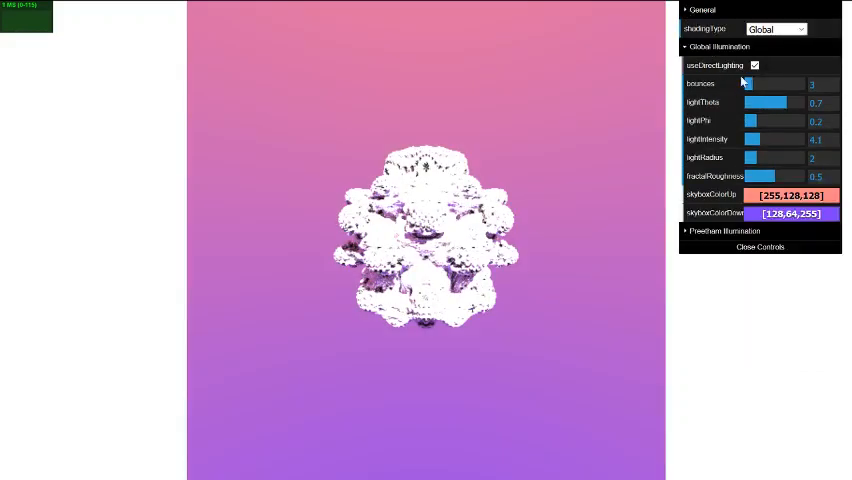
click(756, 64)
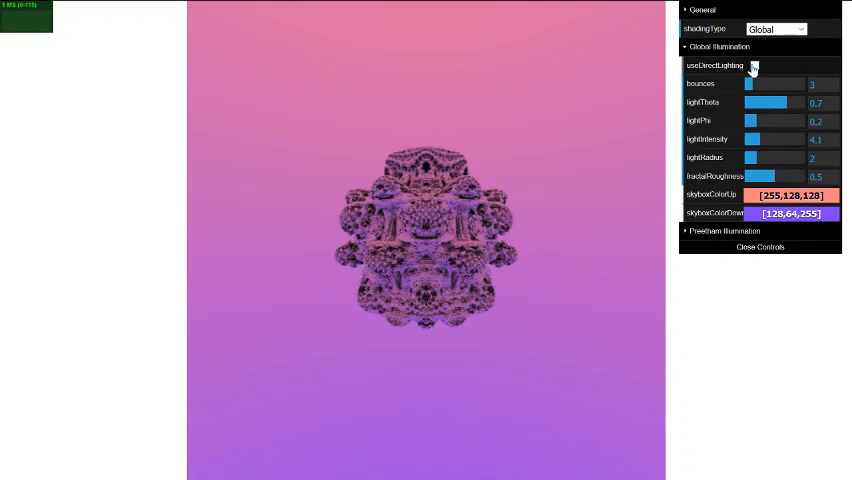
click(756, 64)
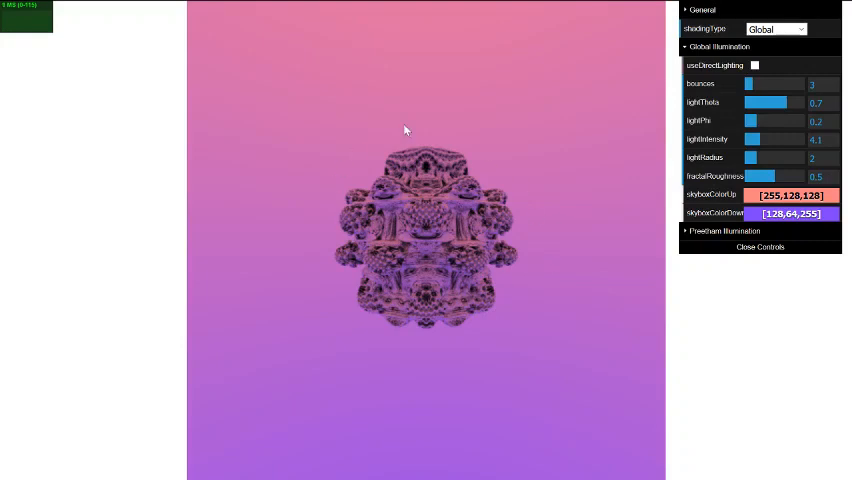
mouse_move(344, 206)
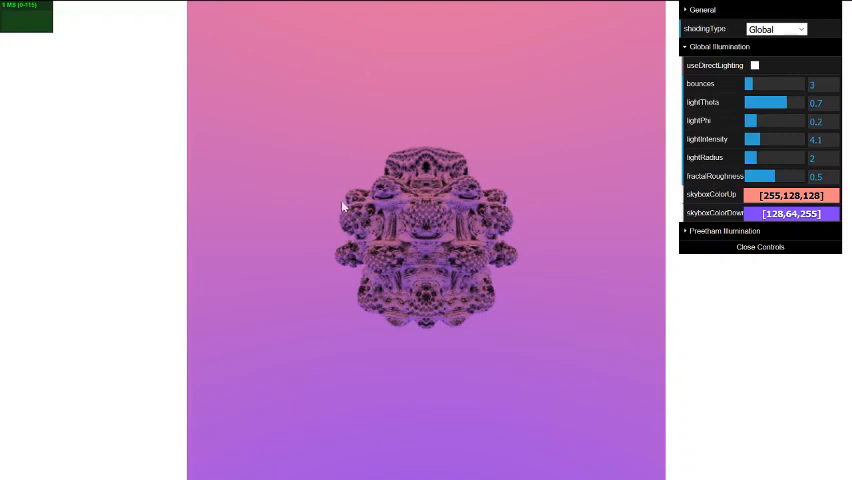
mouse_move(352, 116)
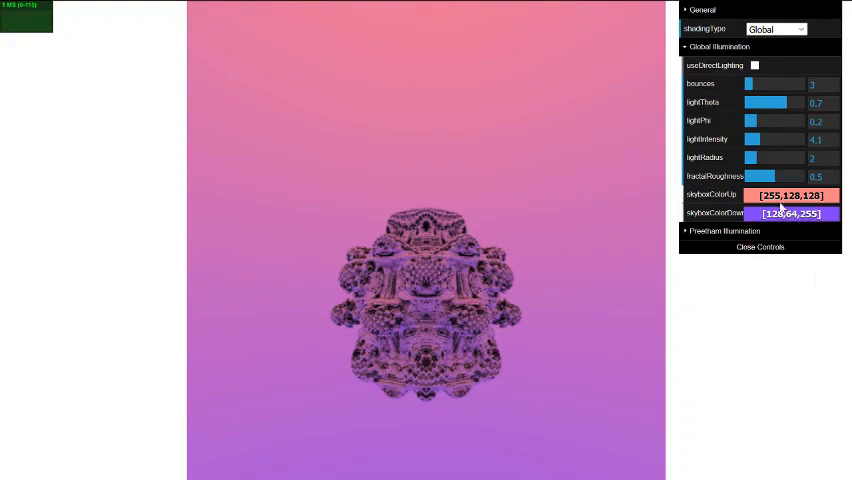
Set skyboxColorUp to red (255,0,0) and skyboxColorDown to green
click(790, 196)
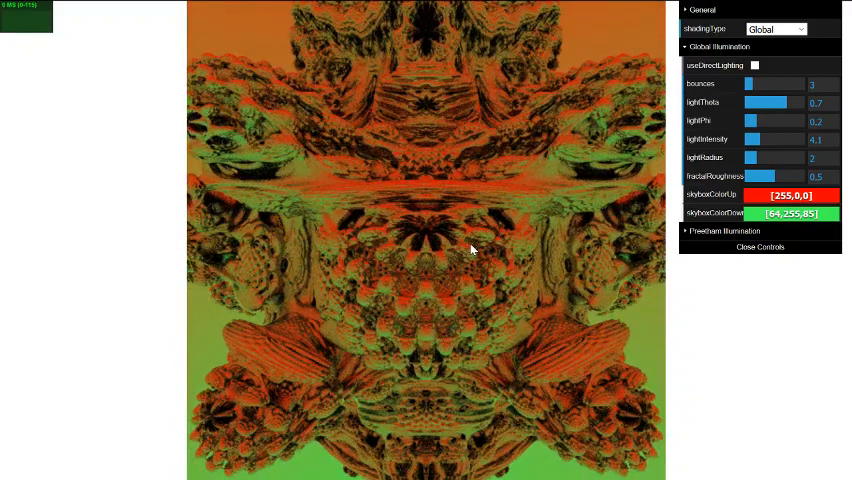
mouse_move(424, 188)
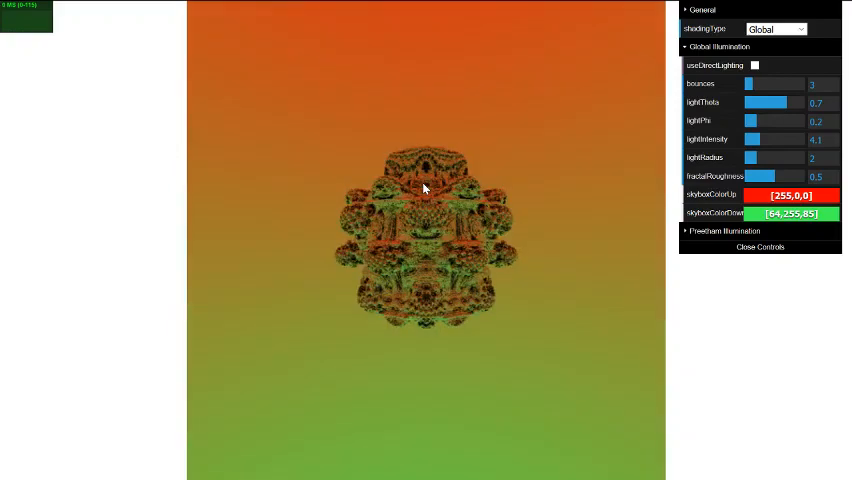
Re-enable useDirectLighting and sweep the sun's elevation and direction angles back and forth
click(756, 64)
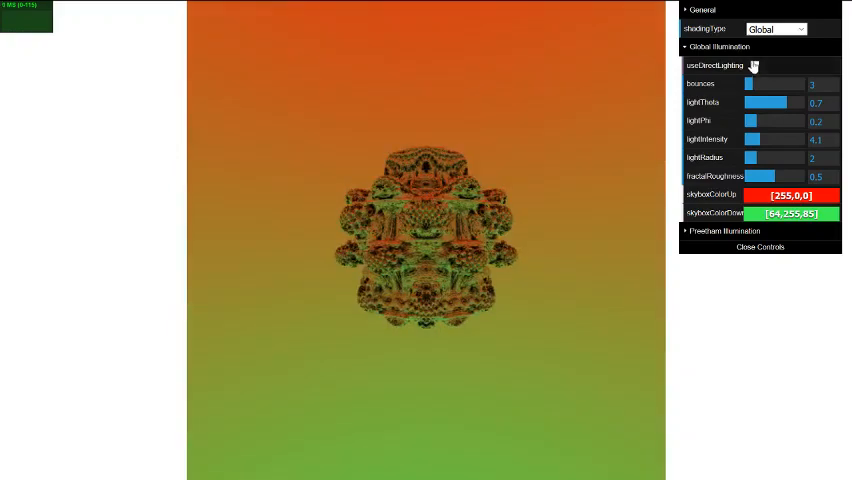
click(756, 64)
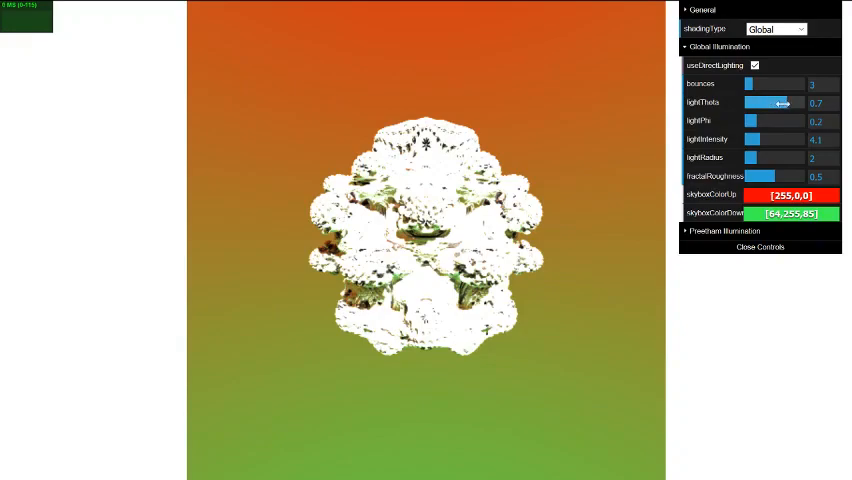
drag(782, 104, 770, 104)
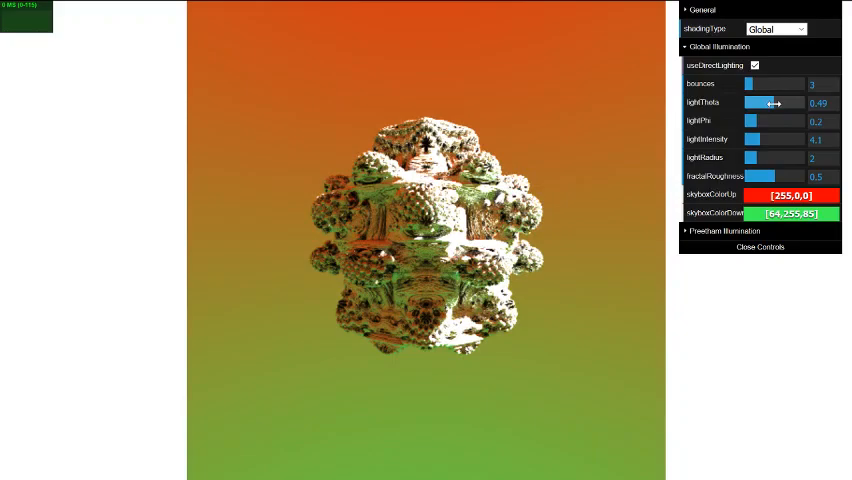
drag(770, 102, 792, 102)
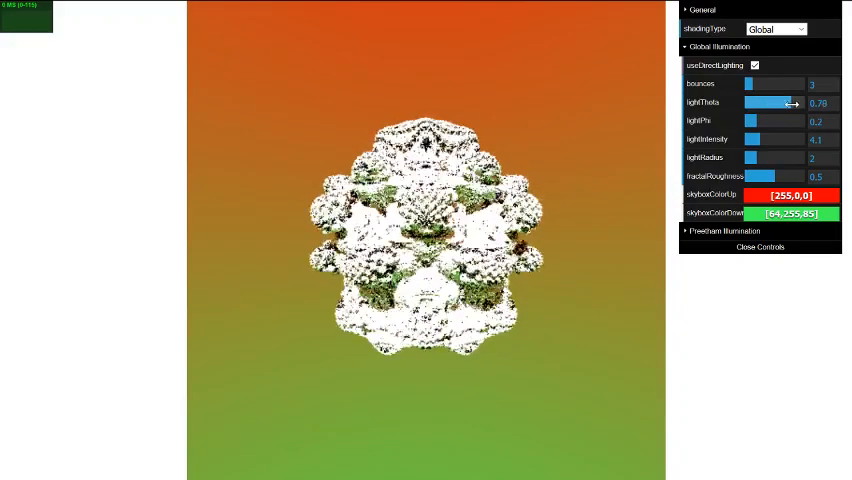
drag(788, 104, 796, 104)
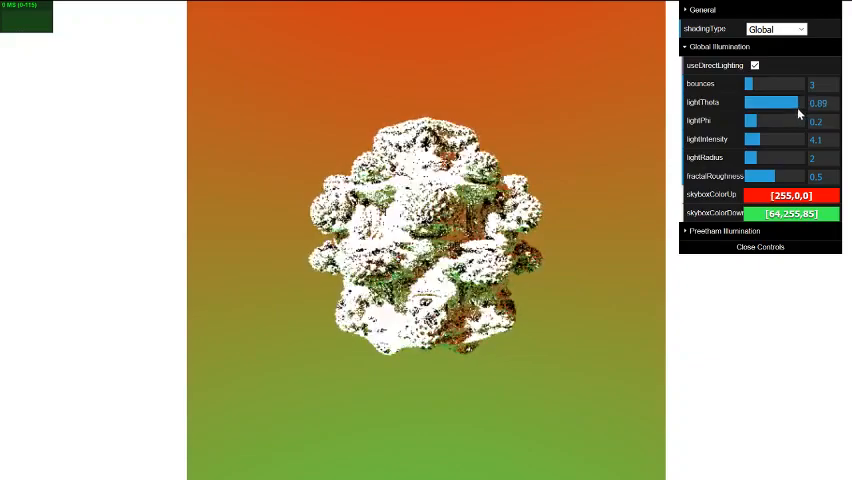
drag(784, 102, 764, 102)
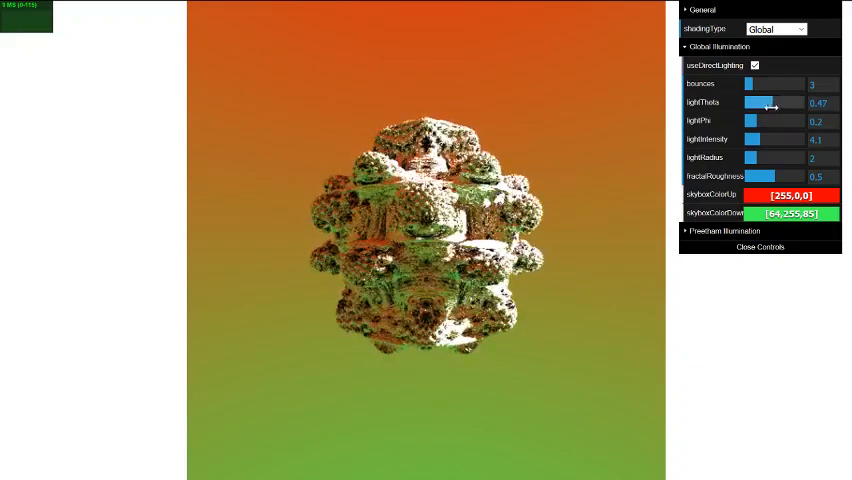
drag(770, 104, 756, 104)
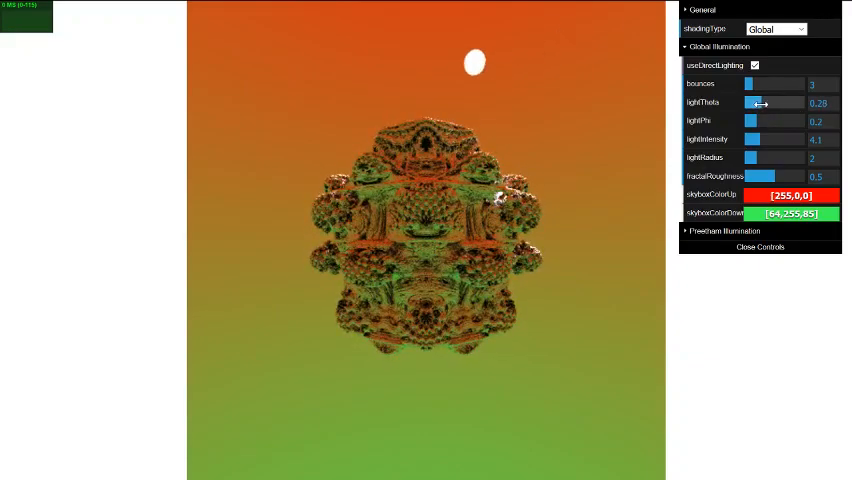
drag(750, 102, 764, 102)
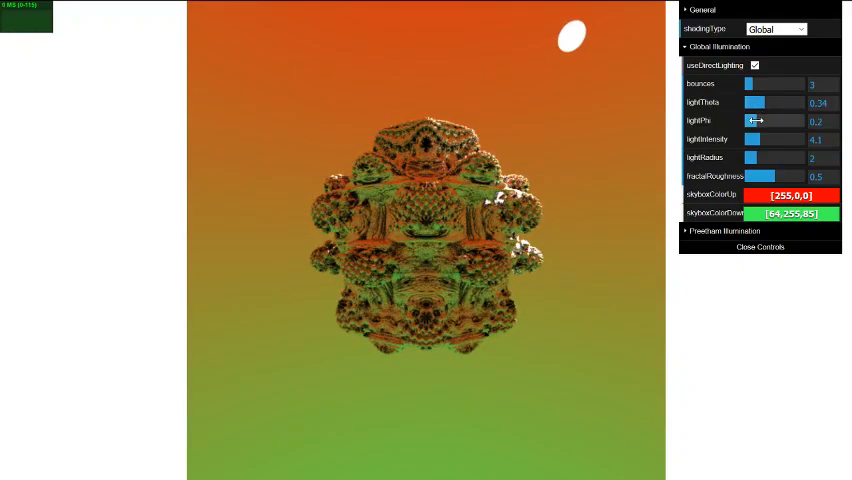
Drag lightPhi down near zero, then raise it to about 0.2 so the sun sits high in the upper right
drag(756, 120, 788, 120)
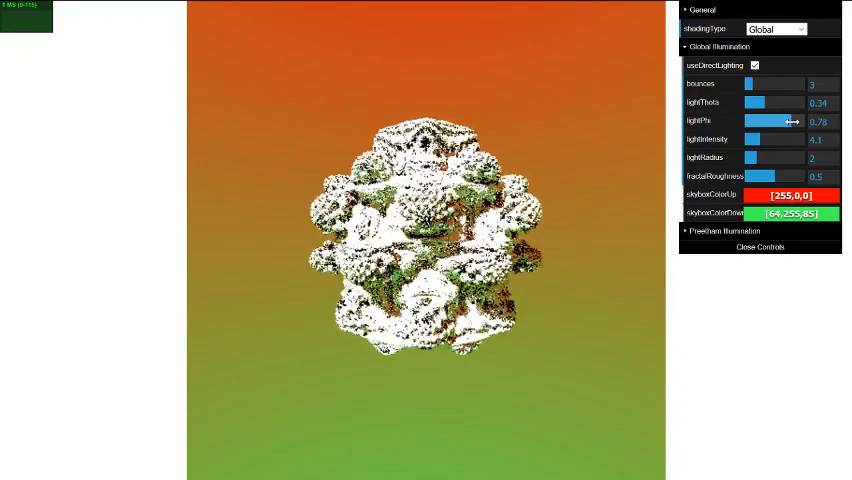
drag(790, 120, 744, 120)
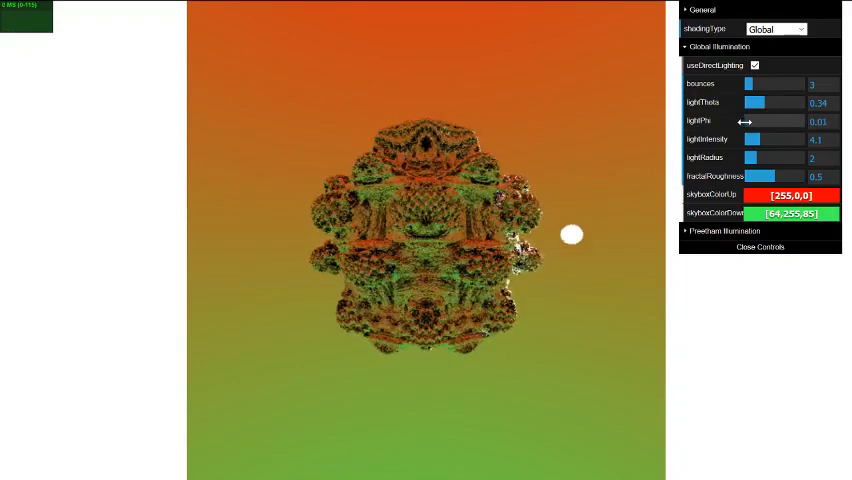
drag(744, 120, 756, 120)
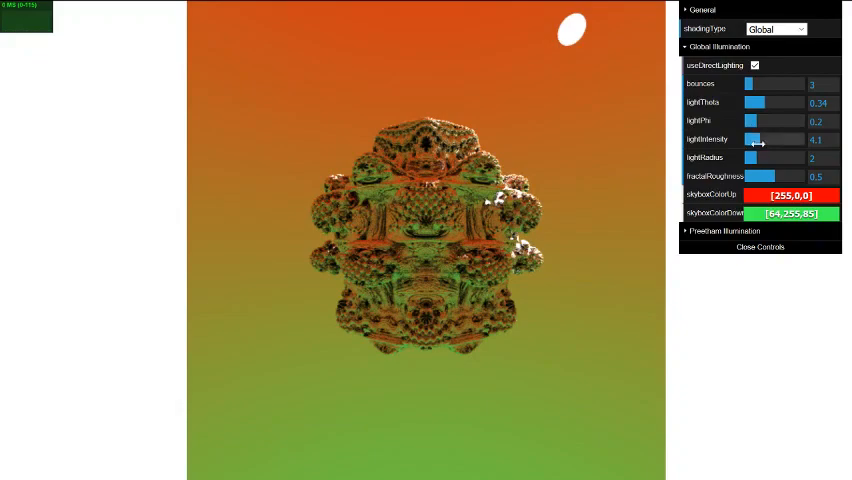
Raise lightIntensity, swing the sun with lightTheta, then fine-tune the brightness back down
drag(756, 140, 784, 140)
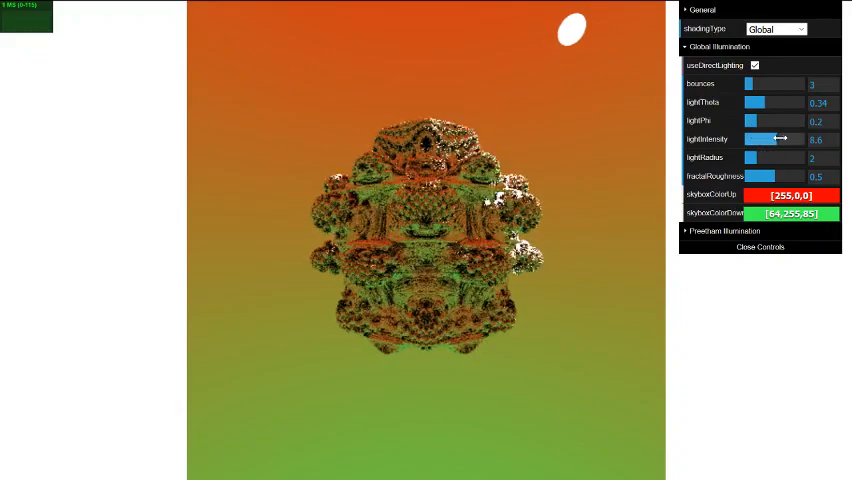
drag(772, 140, 796, 140)
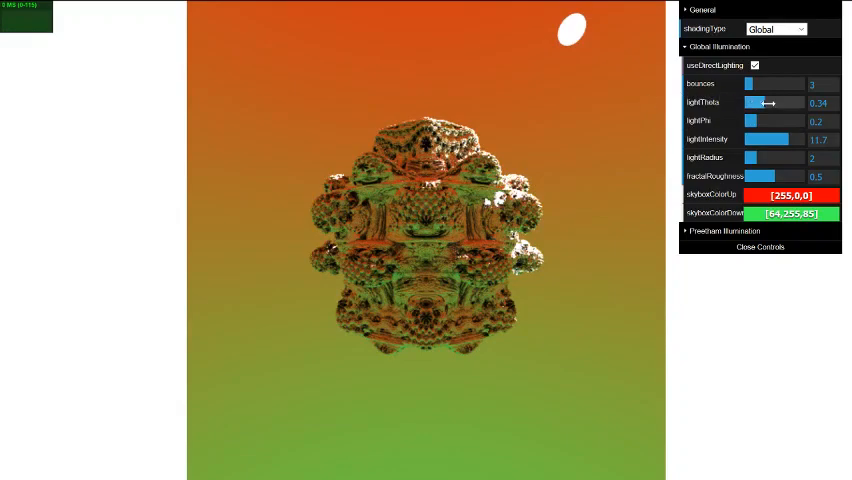
drag(762, 104, 786, 104)
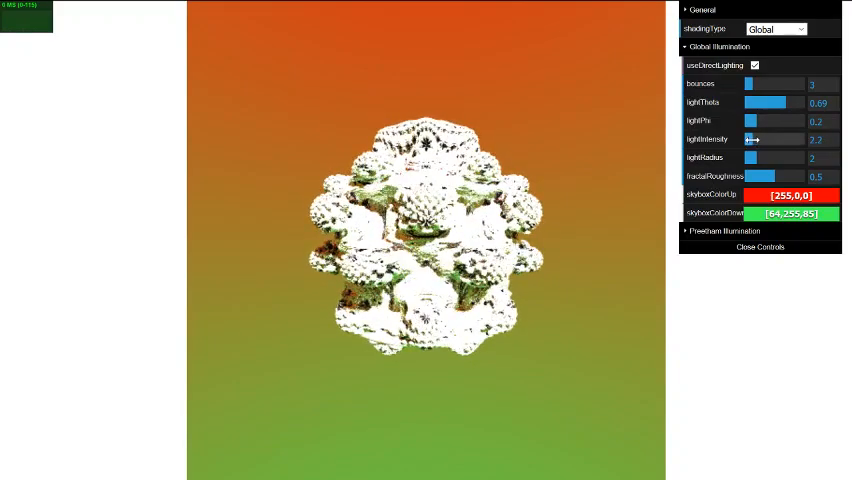
drag(760, 140, 748, 140)
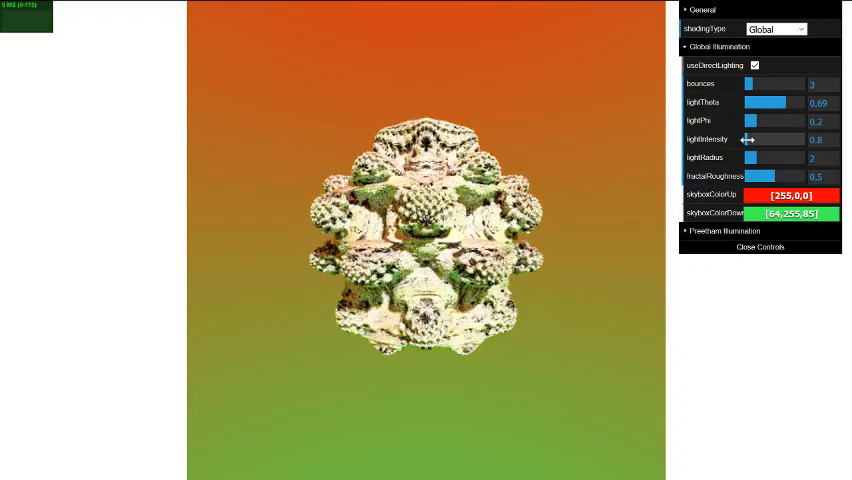
drag(776, 140, 764, 140)
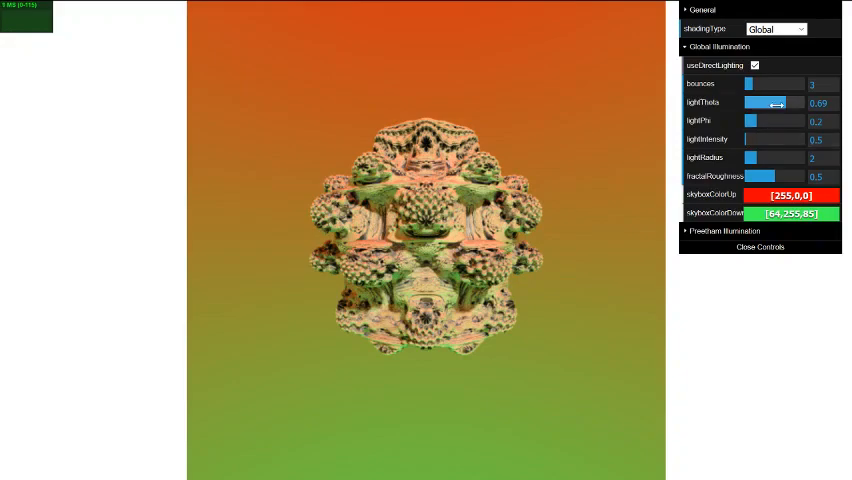
Rotate lightTheta until the sun leaves the view, leaving the fractal softly lit in warm tones
drag(776, 102, 782, 102)
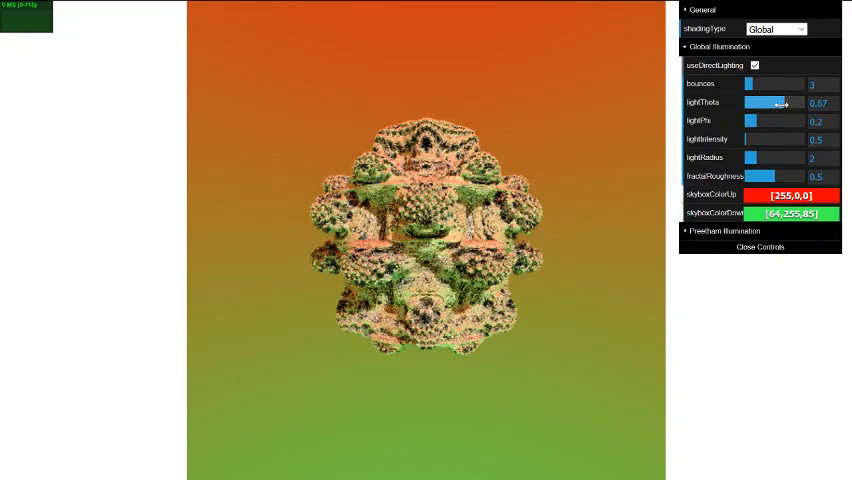
drag(780, 102, 790, 102)
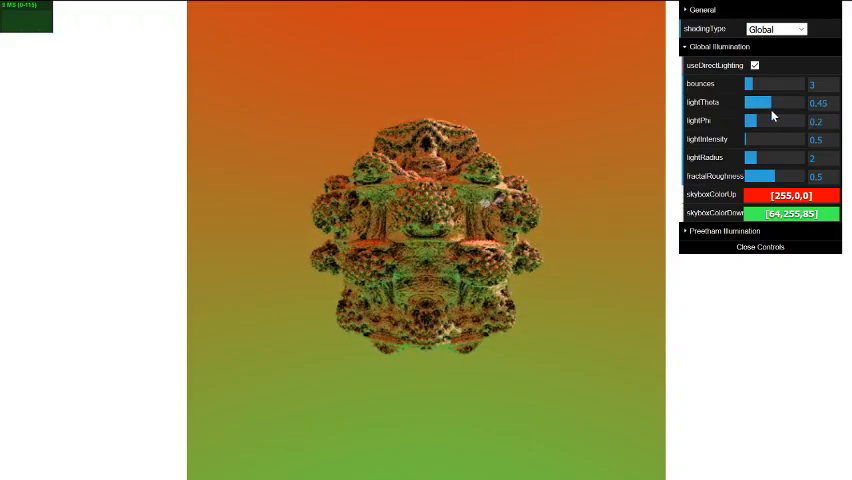
drag(764, 102, 778, 102)
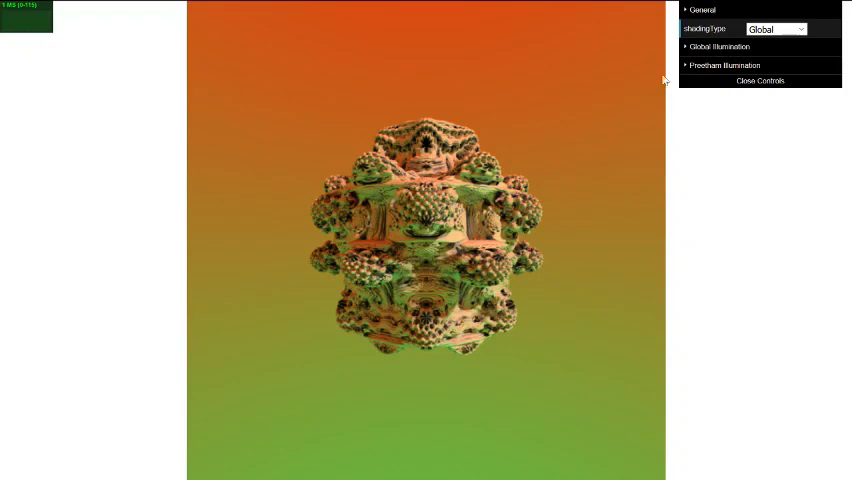
Enable useFreeformSky for the blue physically based sky, toggle gamma correction, and reveal Global Illumination
click(724, 64)
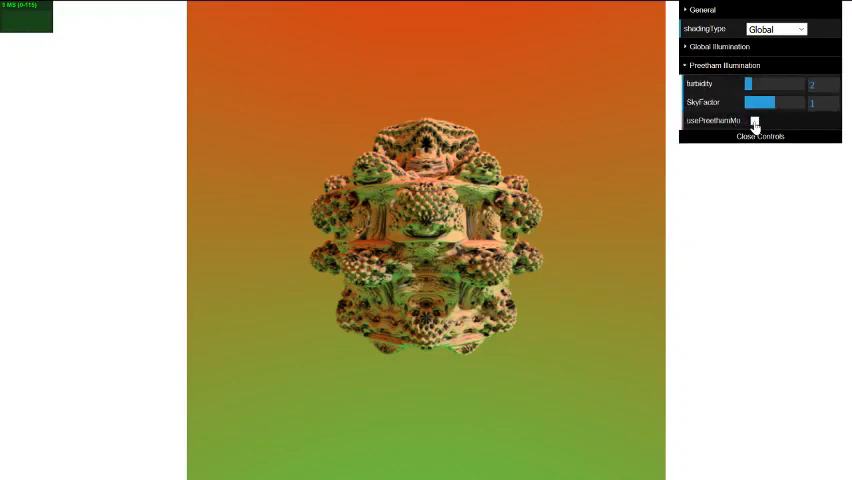
click(756, 120)
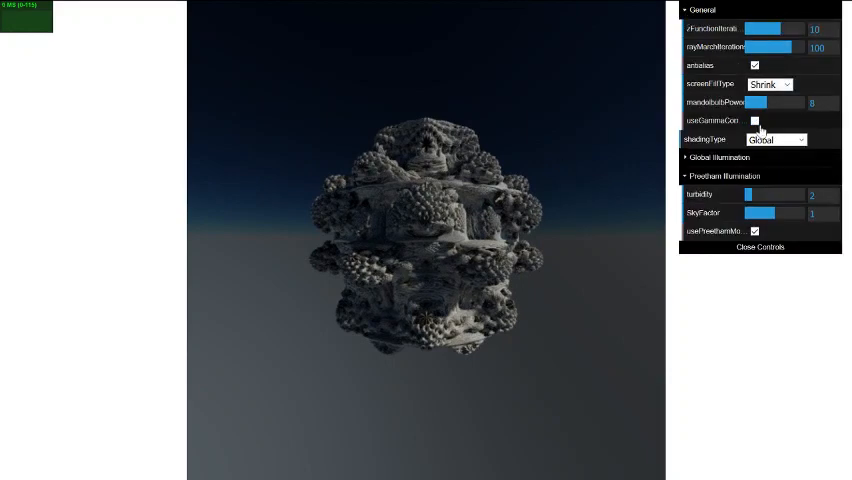
click(756, 120)
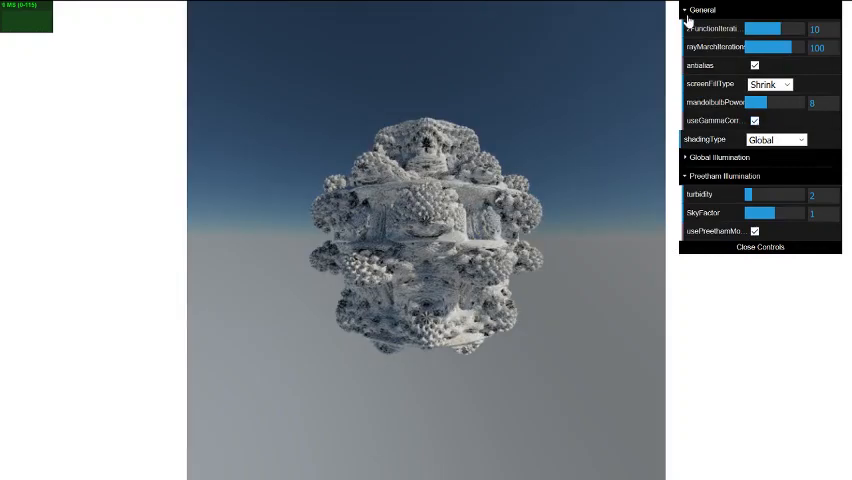
click(686, 10)
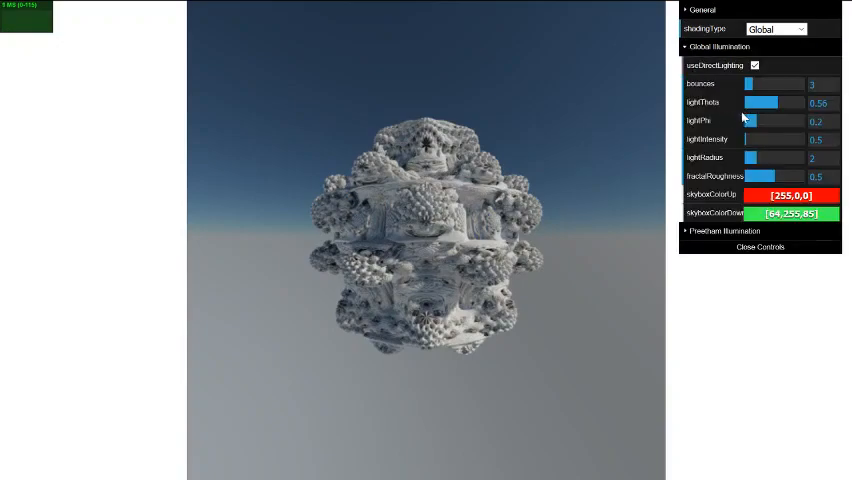
Adjust lightTheta to swing the sun into view in front of the fractal
drag(776, 102, 764, 102)
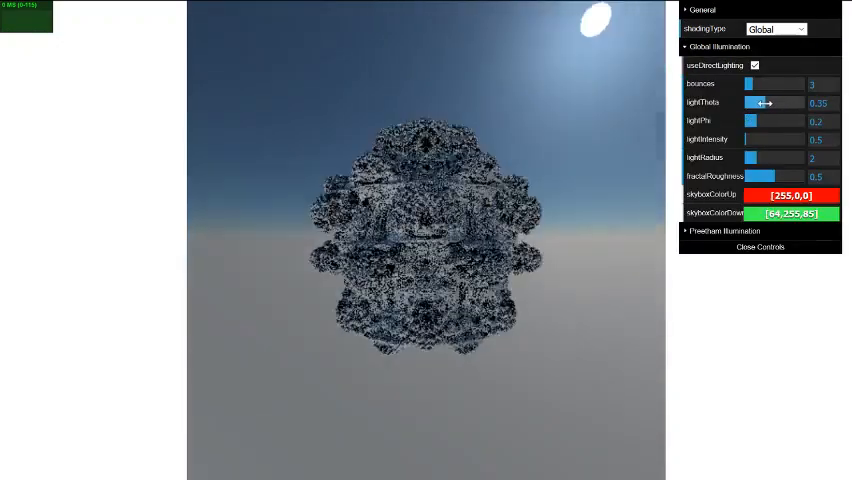
drag(768, 104, 762, 104)
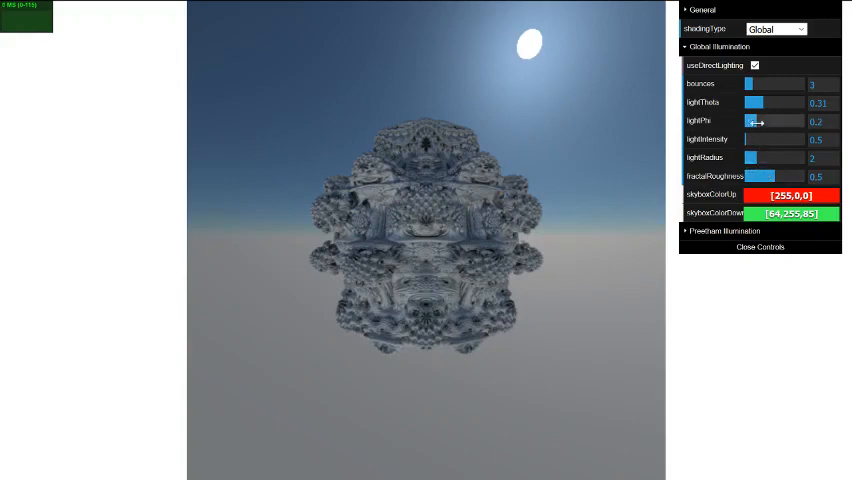
drag(758, 120, 748, 120)
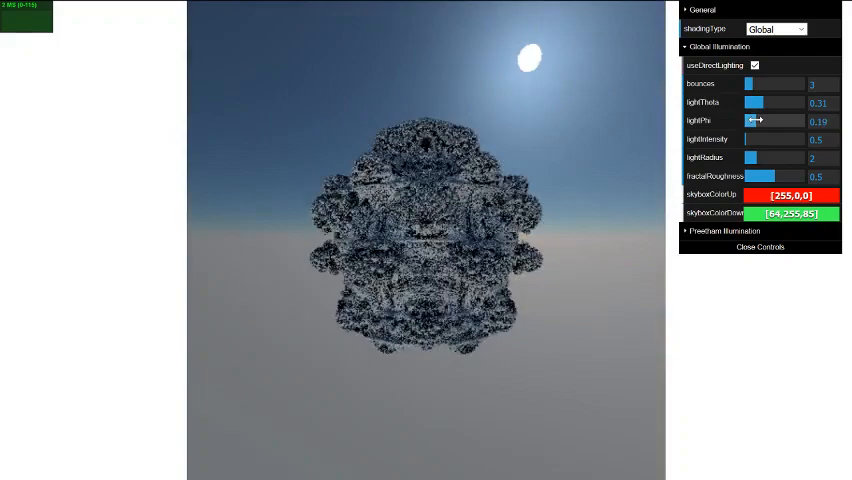
Raise lightPhi step by step until the sun sits nearly overhead at midday height
drag(756, 120, 776, 120)
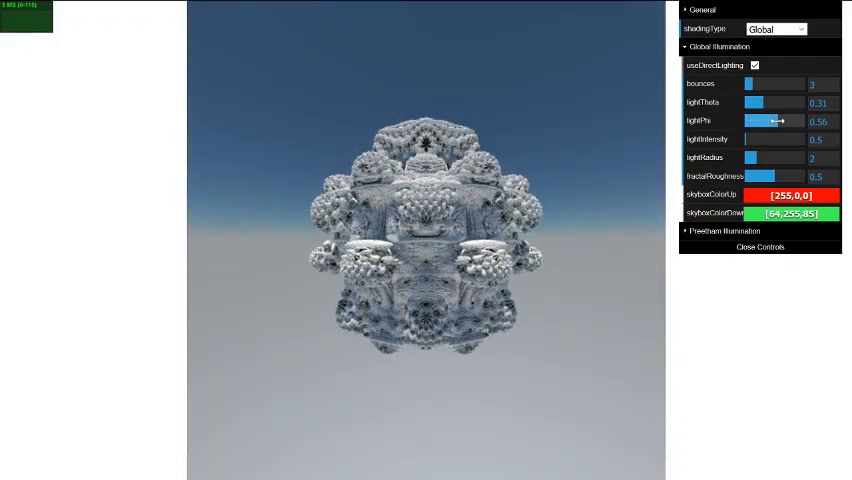
drag(772, 120, 788, 120)
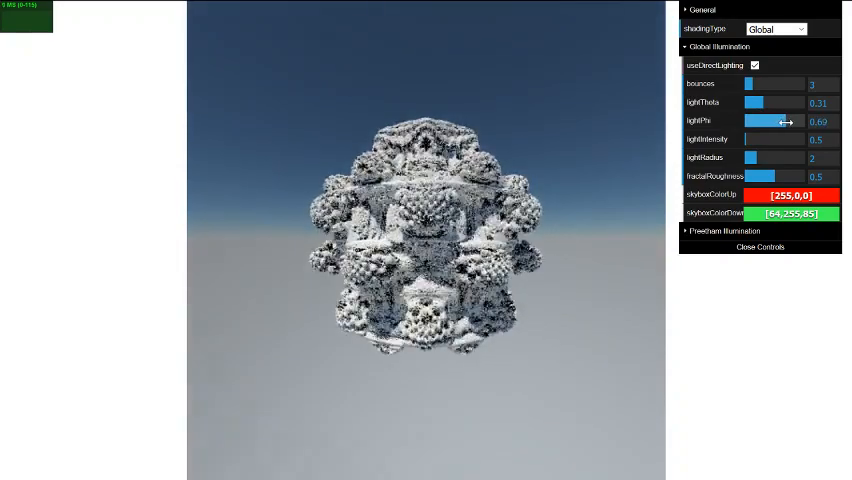
drag(784, 120, 796, 120)
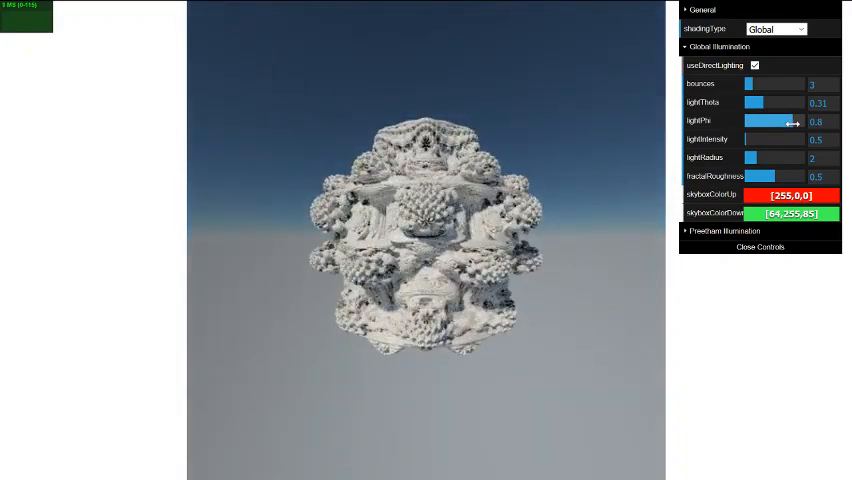
drag(780, 120, 796, 120)
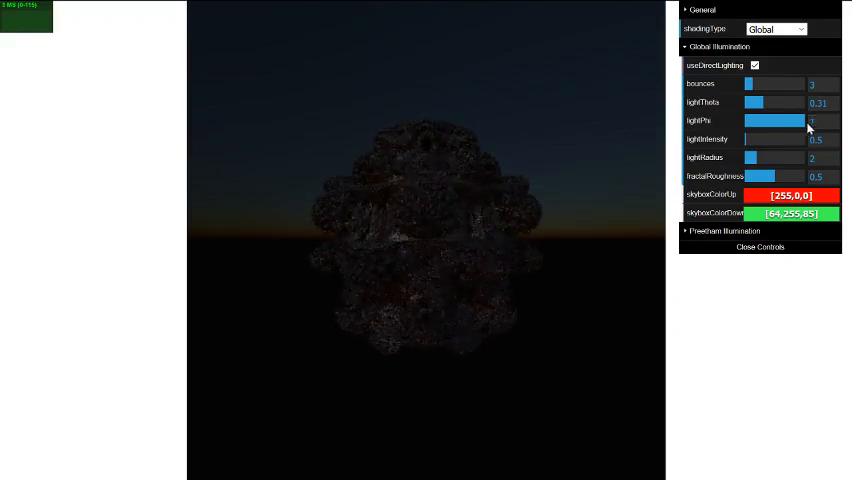
Drag lightPhi down so the sun rests just above the horizon
drag(800, 120, 746, 120)
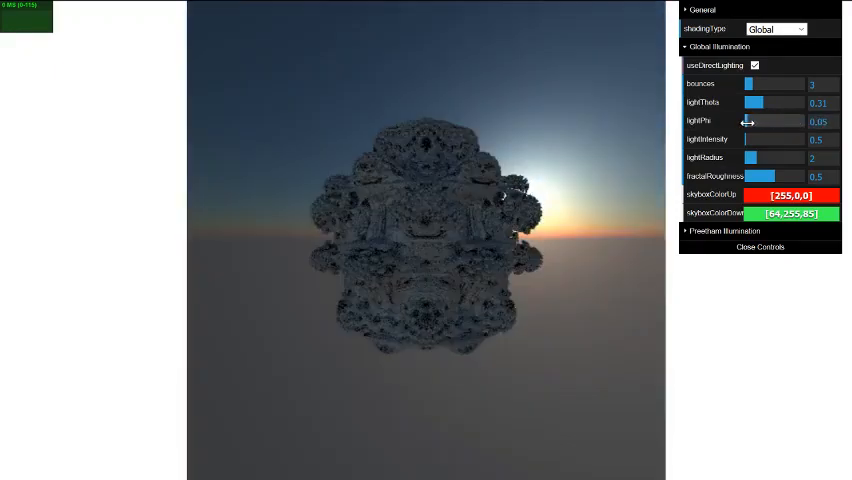
drag(748, 120, 752, 120)
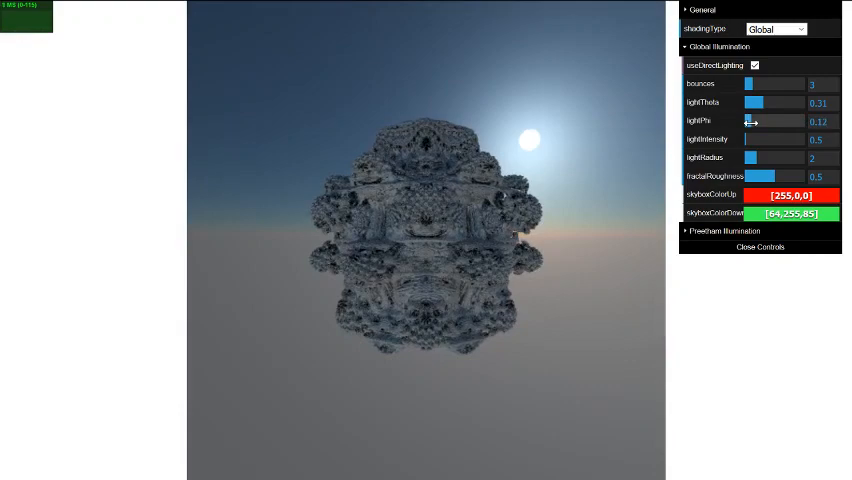
drag(752, 120, 744, 120)
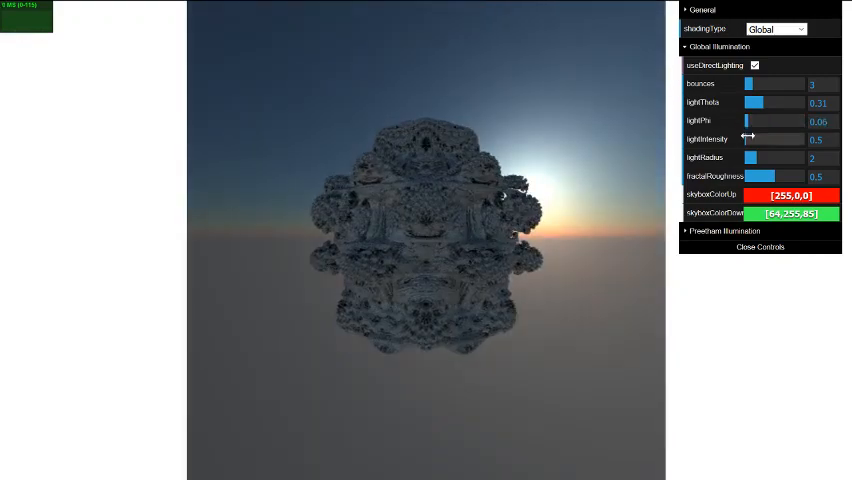
Sweep lightTheta back and forth to place the setting sun glowing on the right behind the fractal
drag(756, 104, 776, 104)
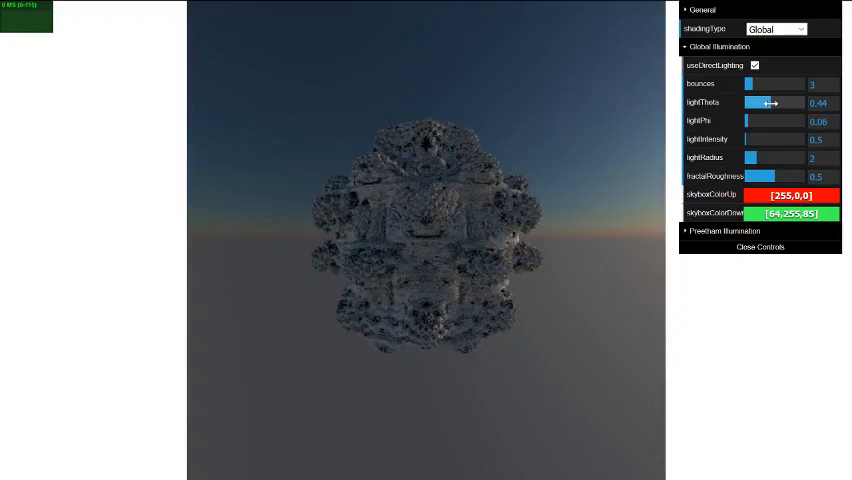
drag(770, 102, 800, 102)
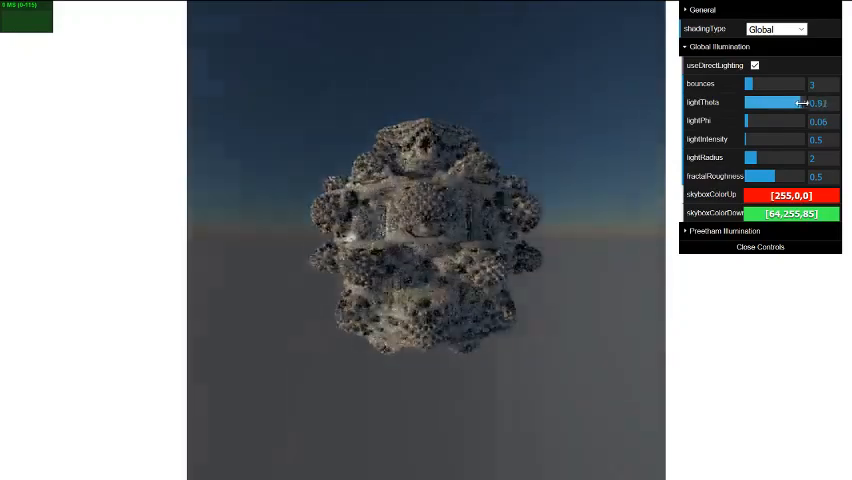
drag(800, 104, 778, 104)
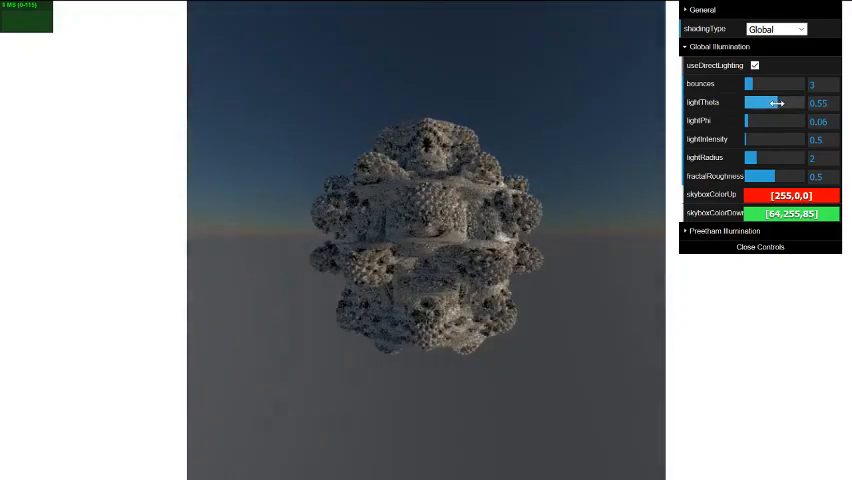
drag(778, 104, 790, 104)
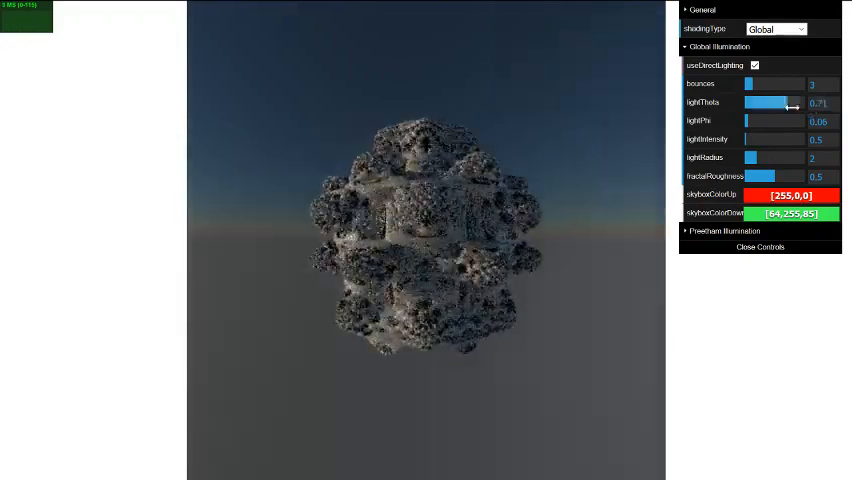
drag(776, 104, 756, 104)
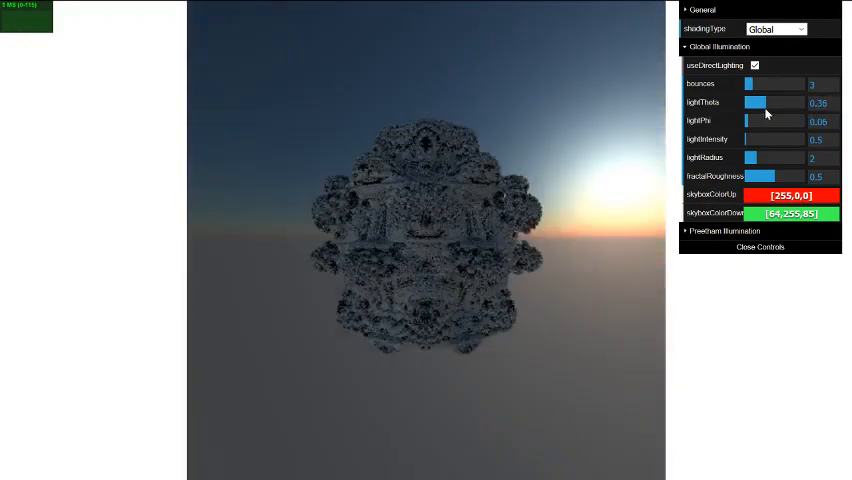